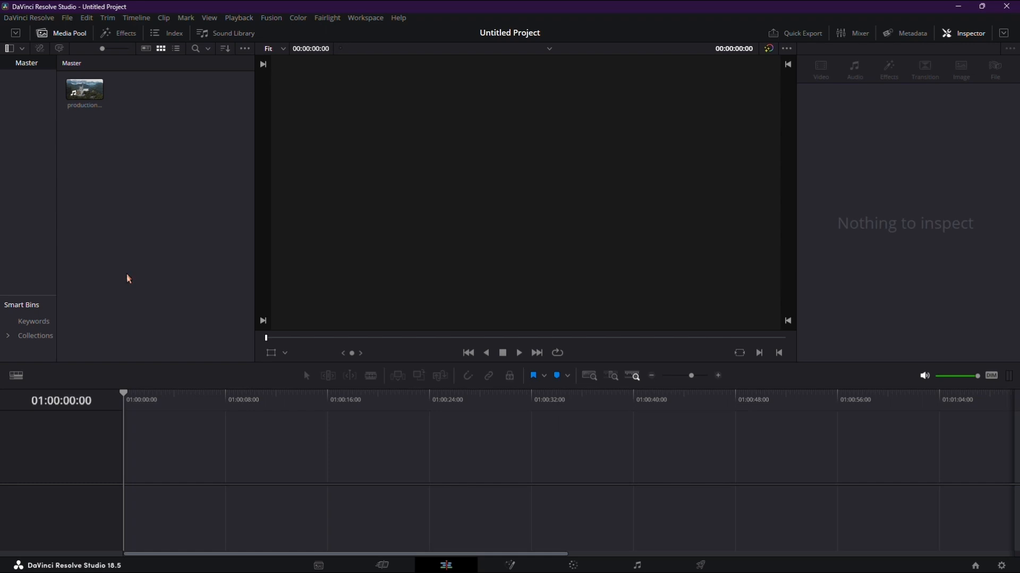
mouse_move(291, 467)
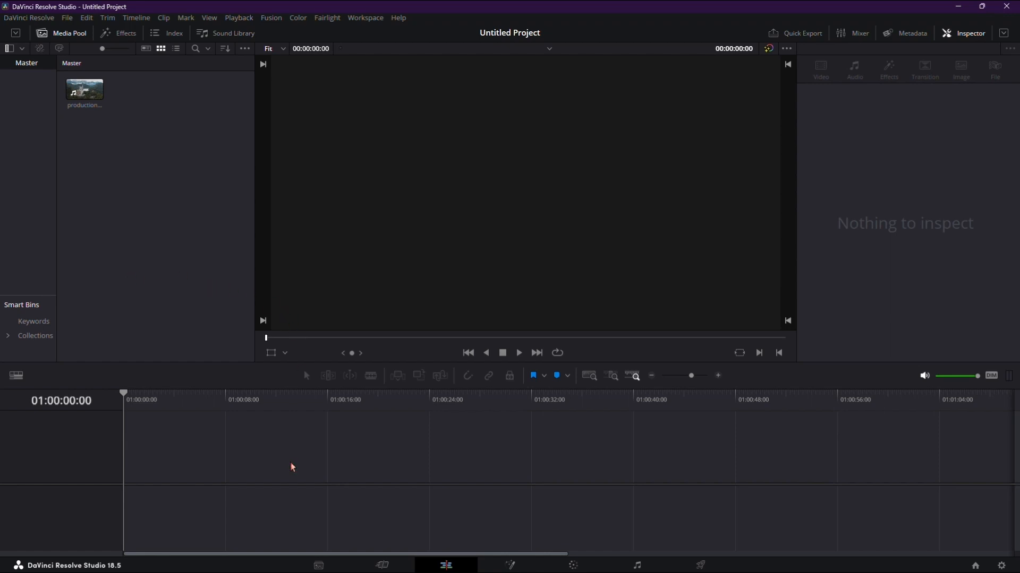
mouse_move(320, 528)
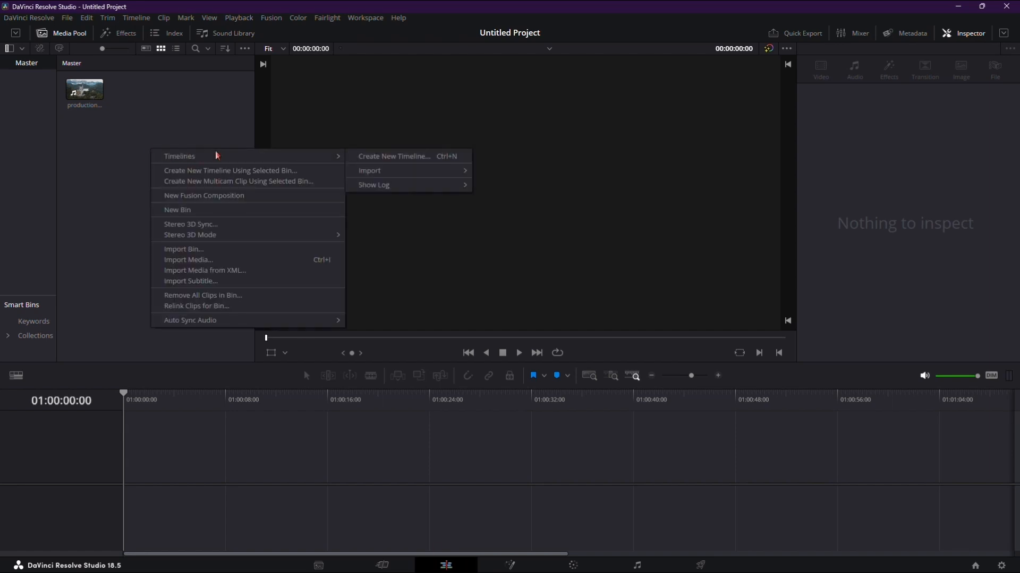
mouse_move(410, 157)
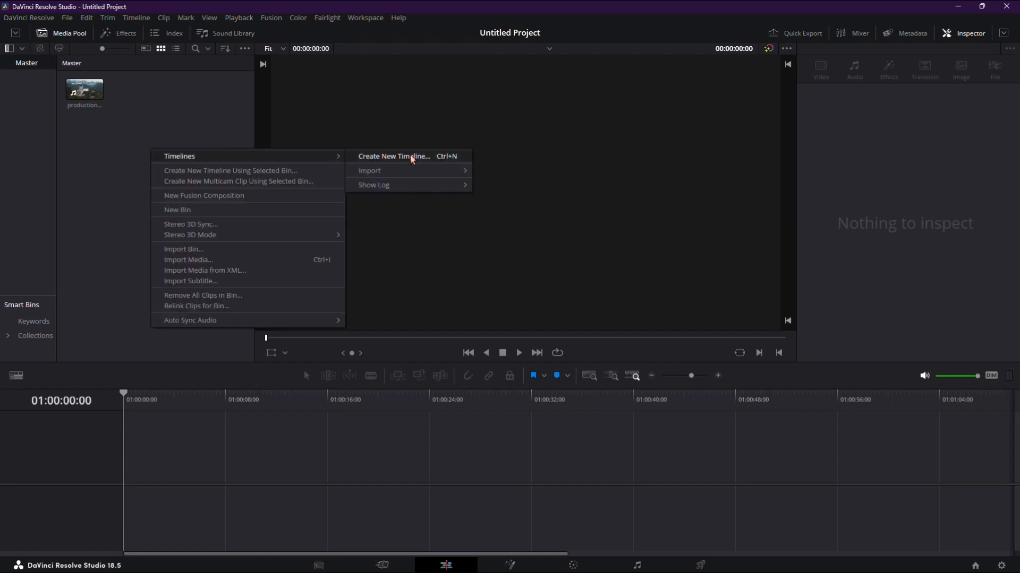
- Start a new timeline from the Media Pool and name it XYZ
left_click(392, 156)
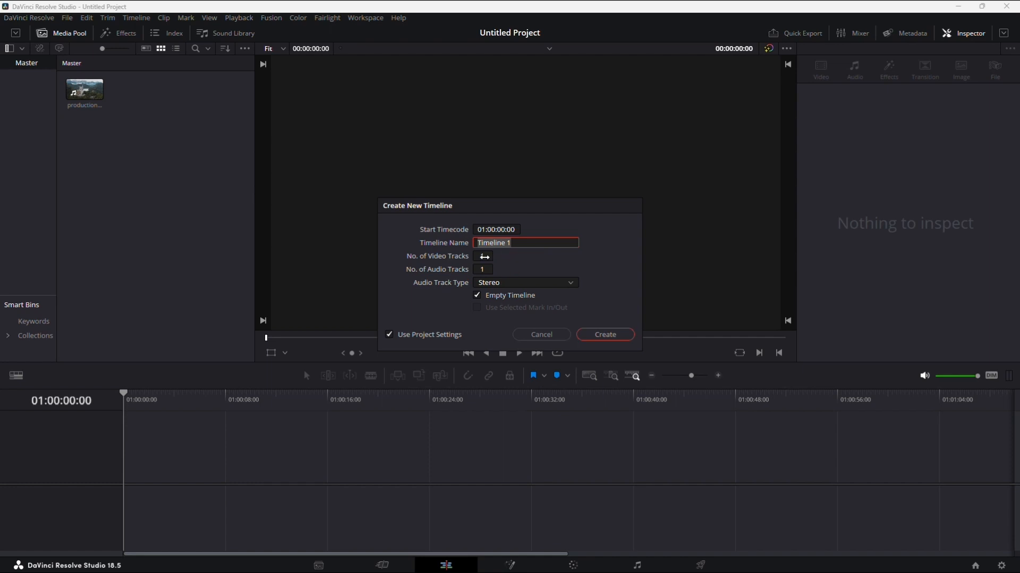
type("XYZ")
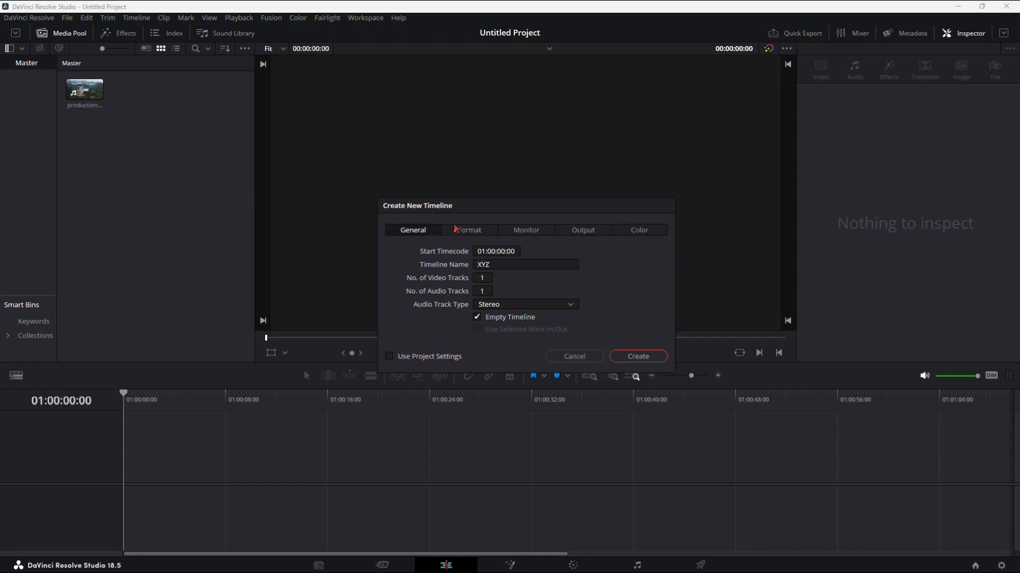
- Set the timeline format to vertical resolution with a height of 1920 (1080 x 1920)
left_click(469, 230)
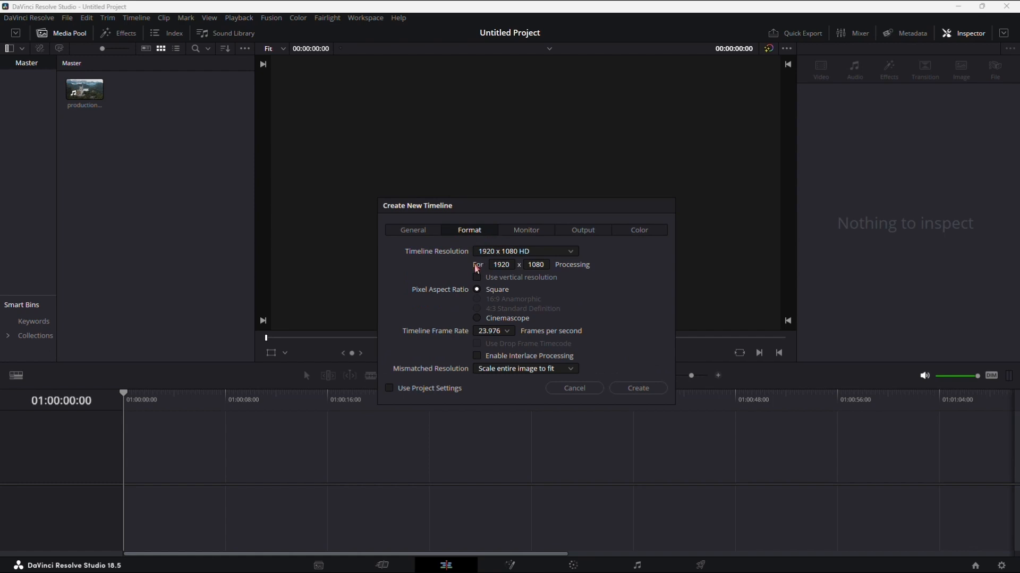
left_click(476, 277)
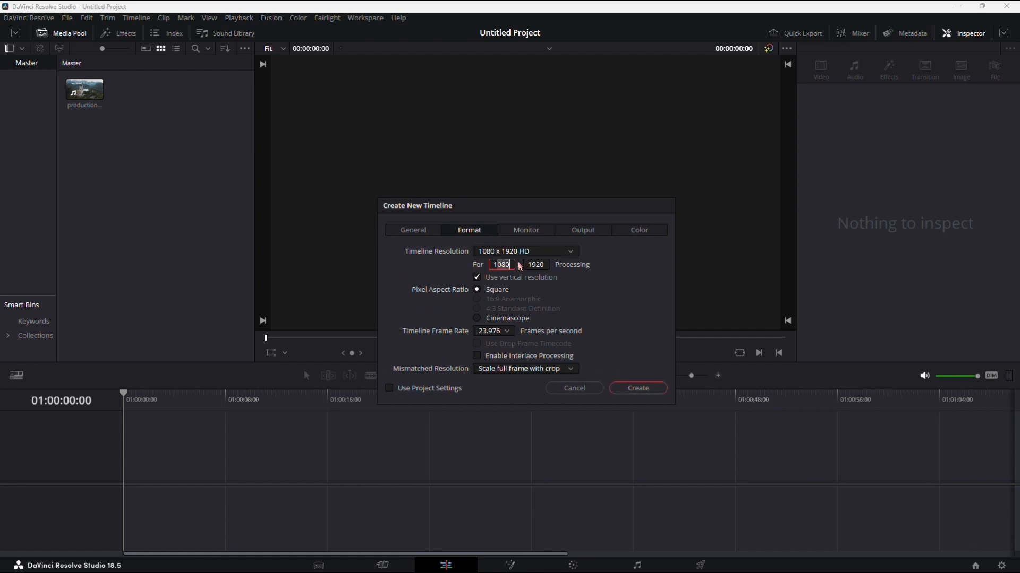
left_click(535, 265)
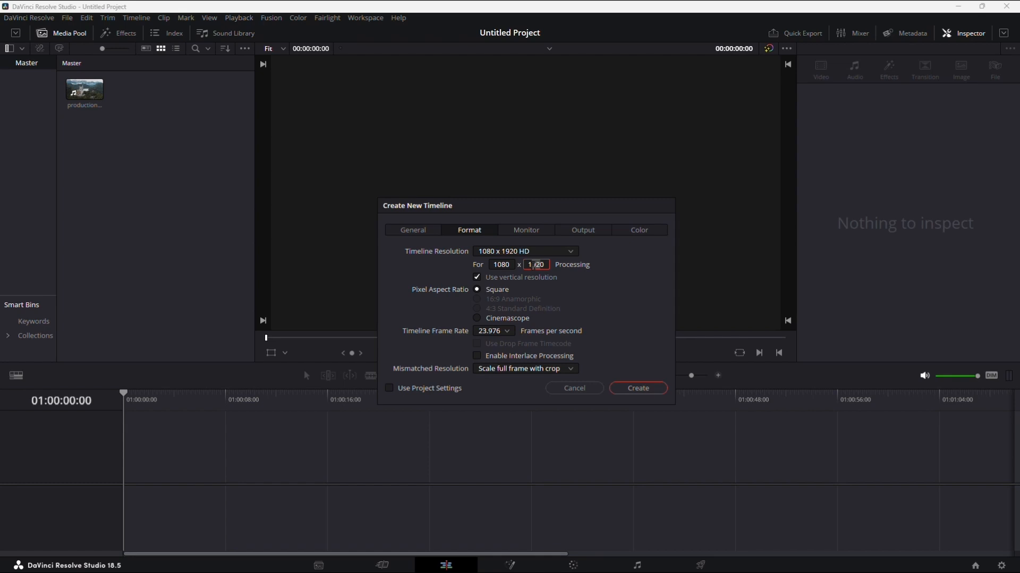
type("1920")
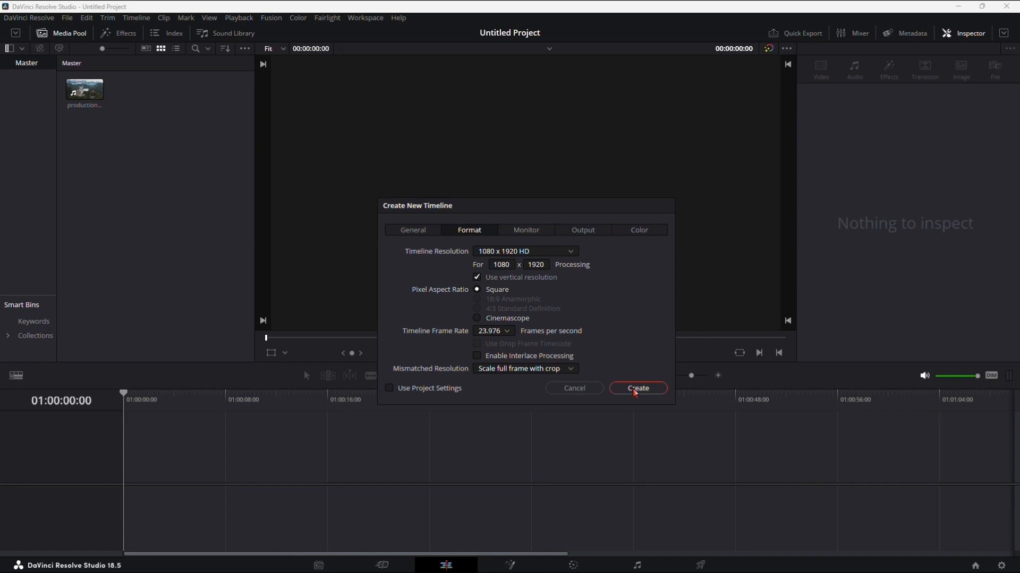
- Create the XYZ timeline with Mismatched Resolution set to Scale full frame with crop
left_click(636, 389)
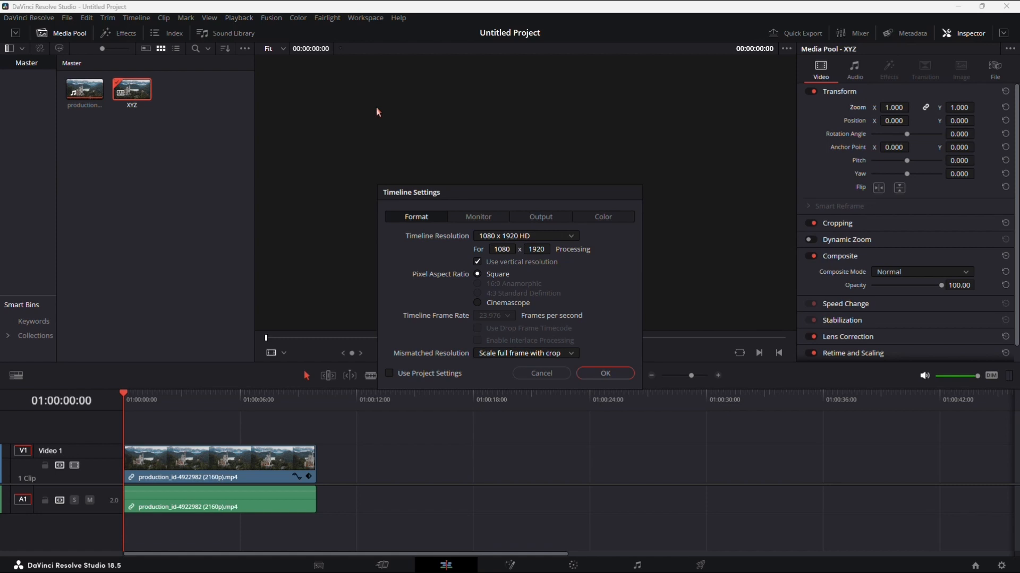
left_click(524, 353)
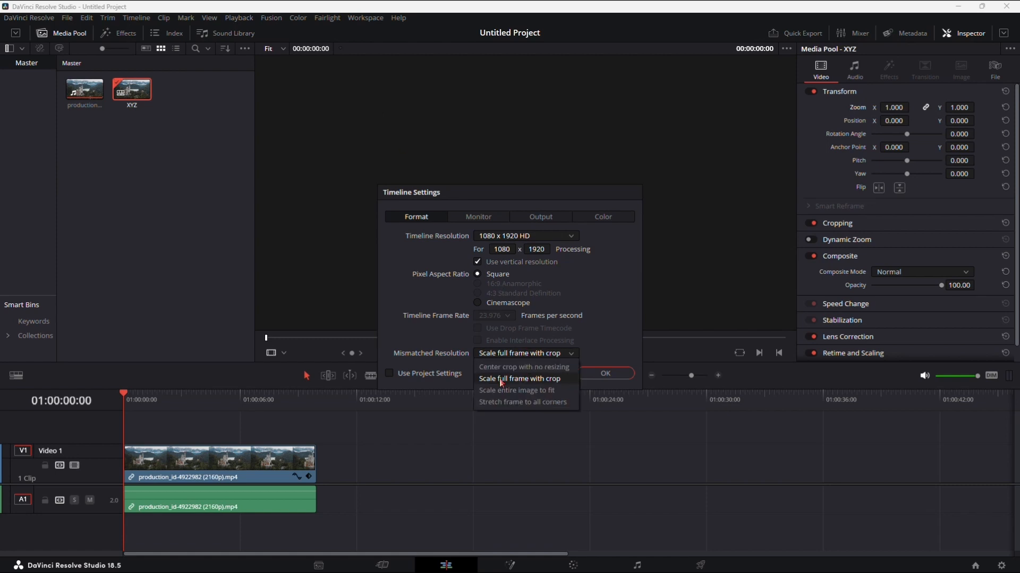
left_click(540, 216)
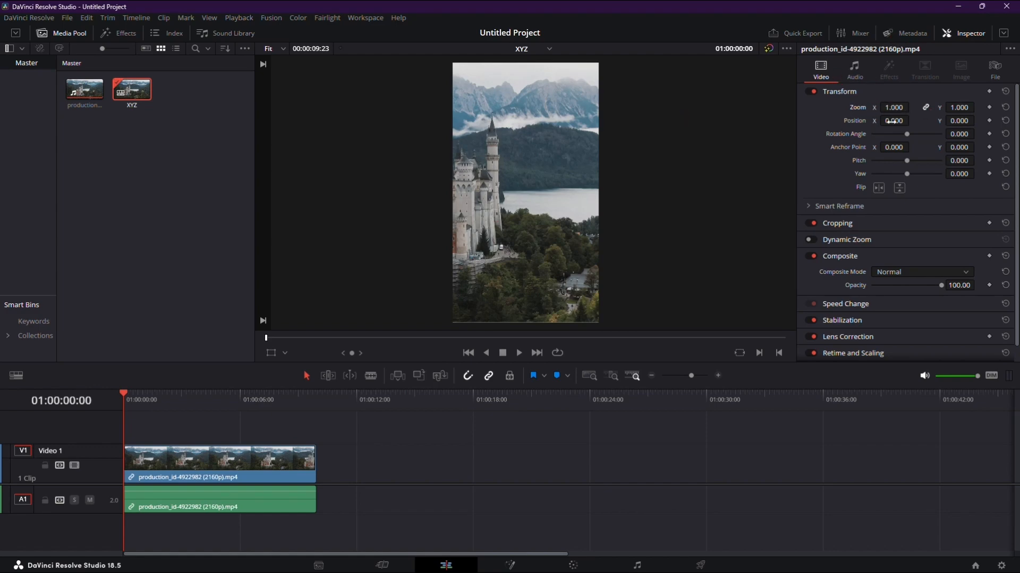
- Reframe the castle clip with Position X 181.000, then select the seated man clip for adjustment
type("181.000")
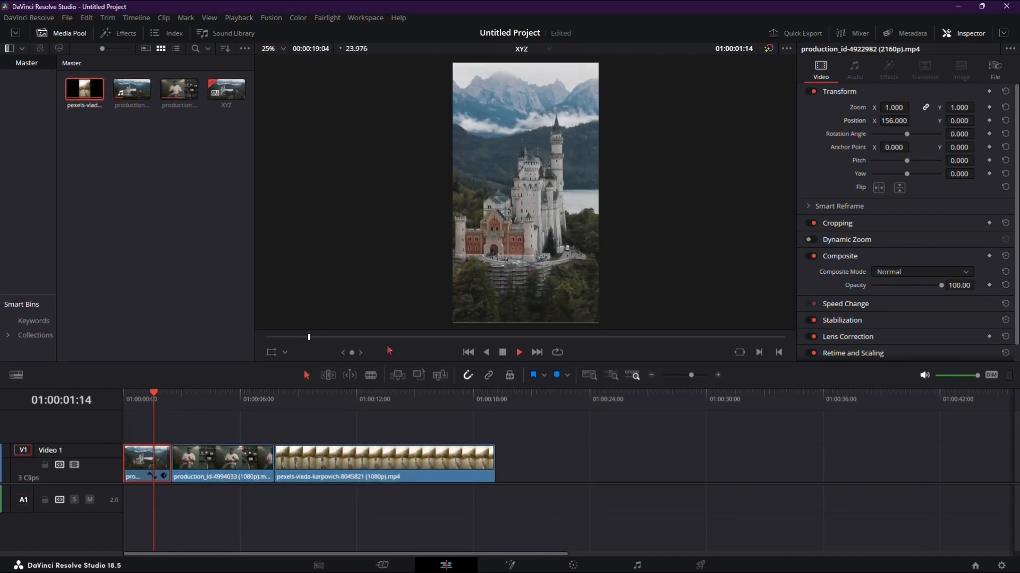
left_click(209, 399)
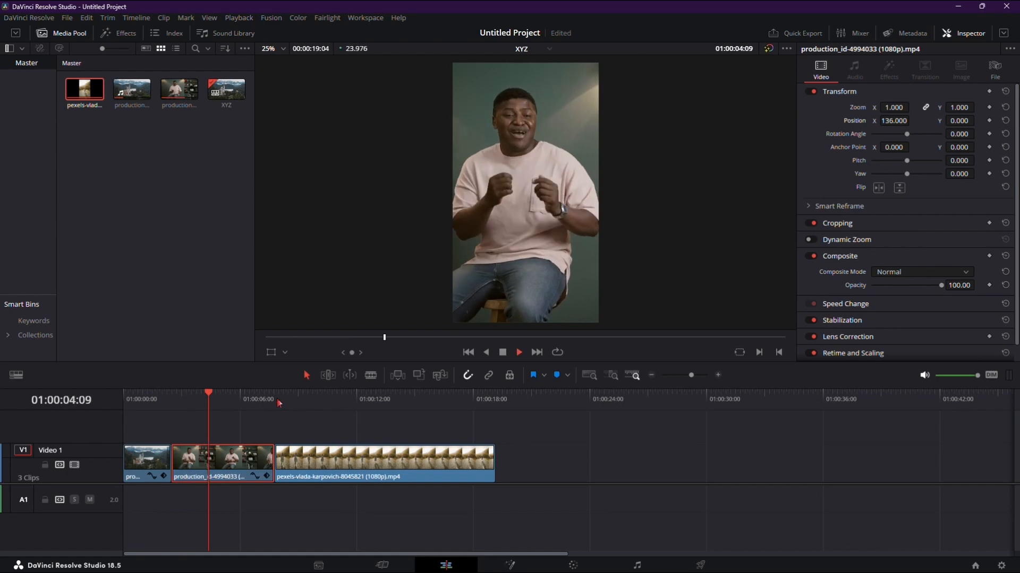
left_click(181, 398)
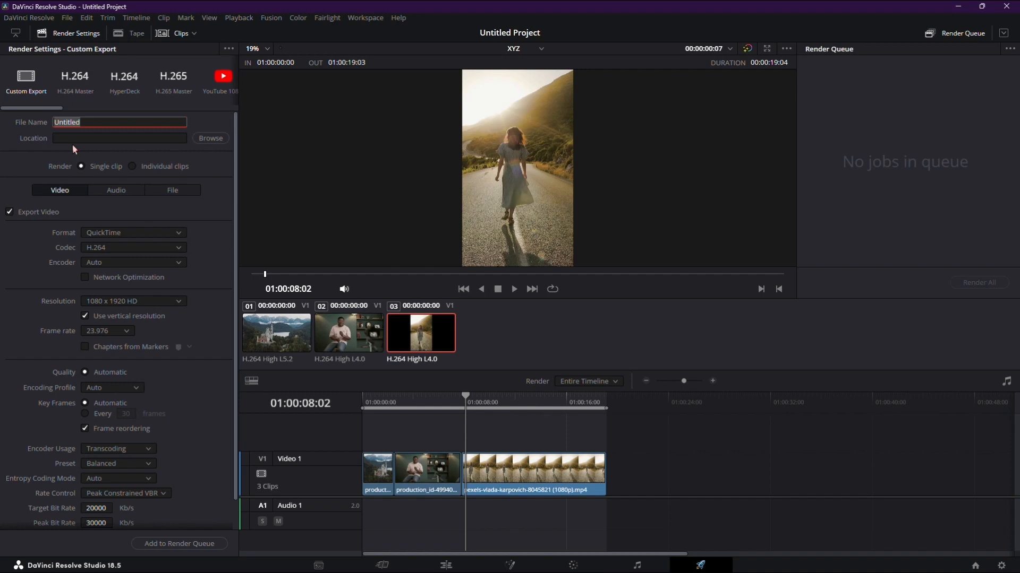
- Choose the save location for the QuickTime H.264 1080 x 1920 custom export
left_click(119, 138)
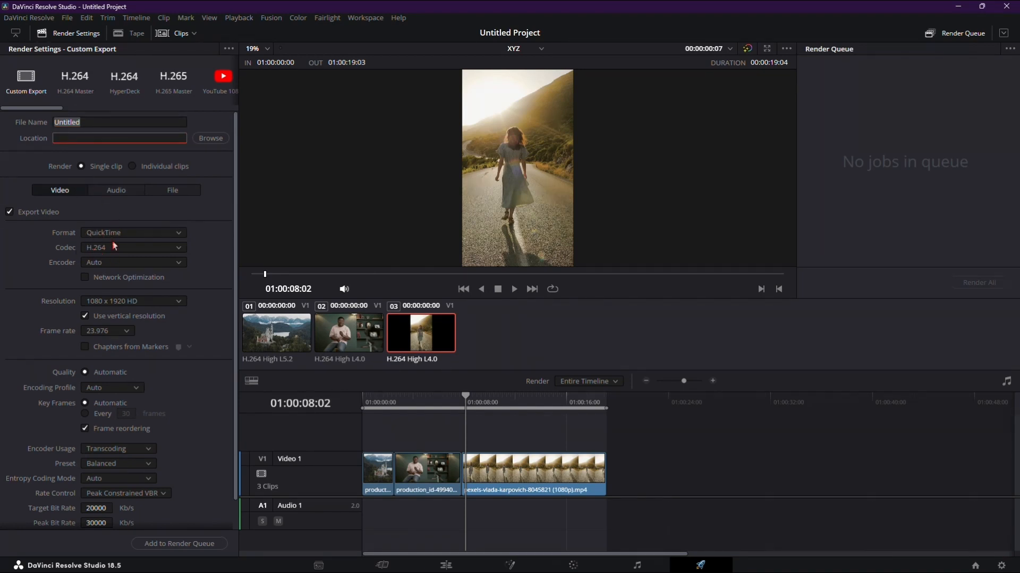
mouse_move(120, 303)
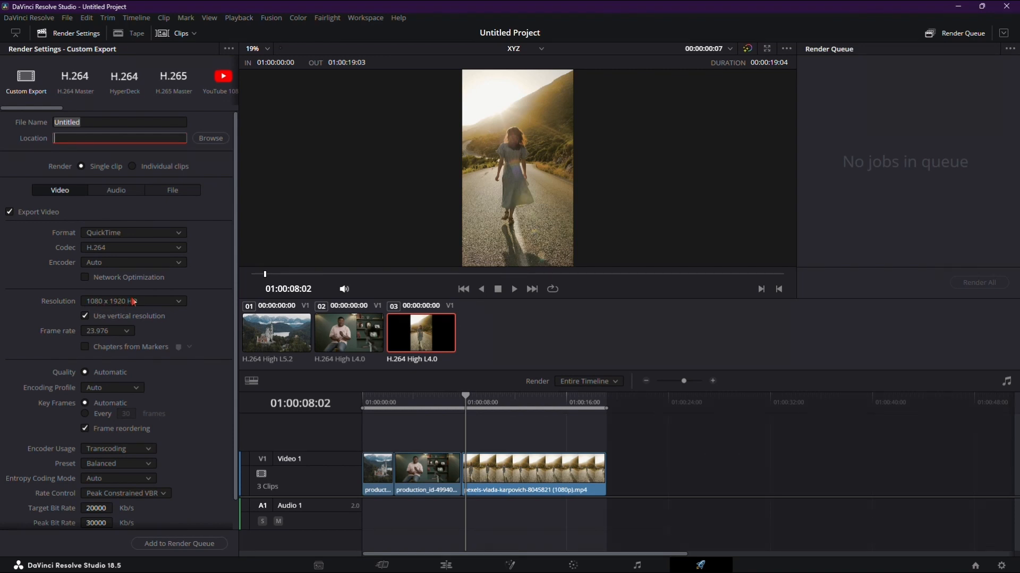
mouse_move(219, 488)
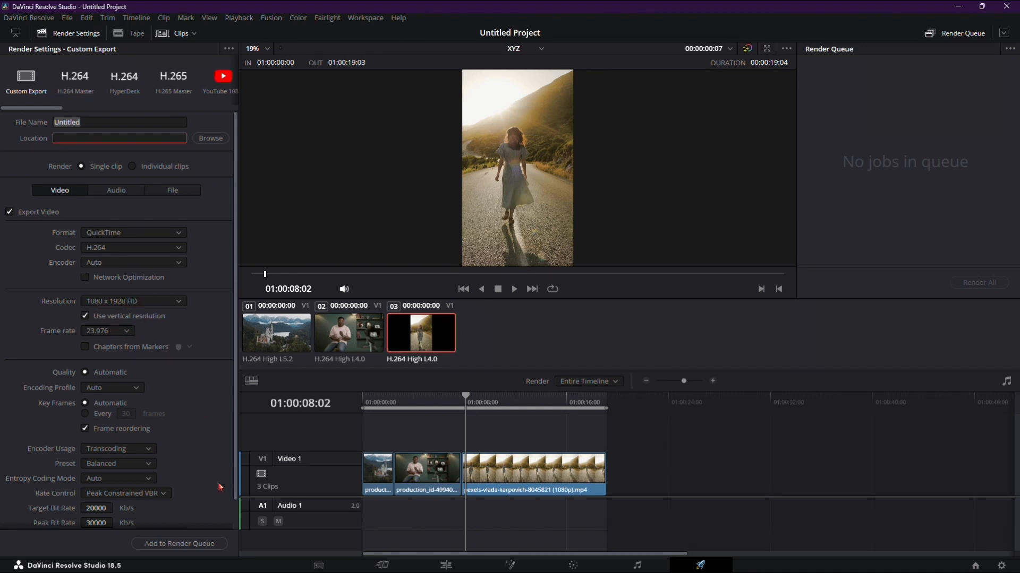